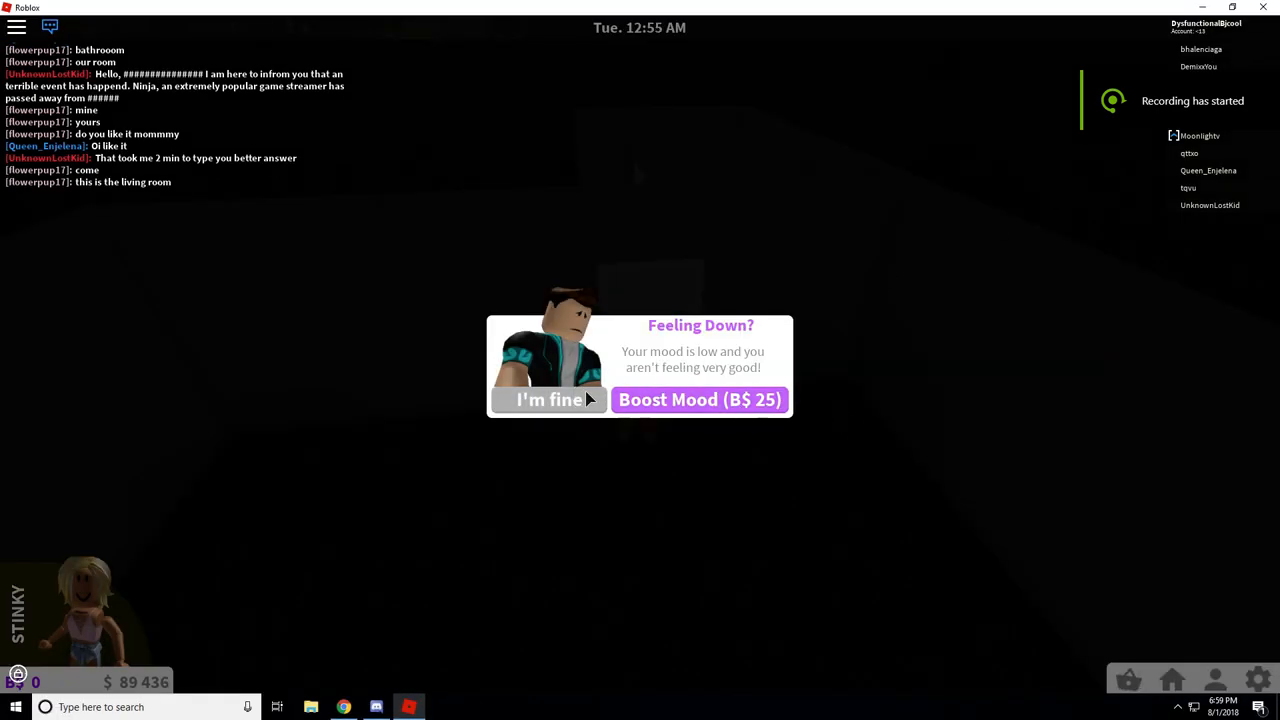
# Step: Dismiss the low mood prompt and acknowledge the missing co-owner permission error before leaving
pyautogui.click(548, 400)
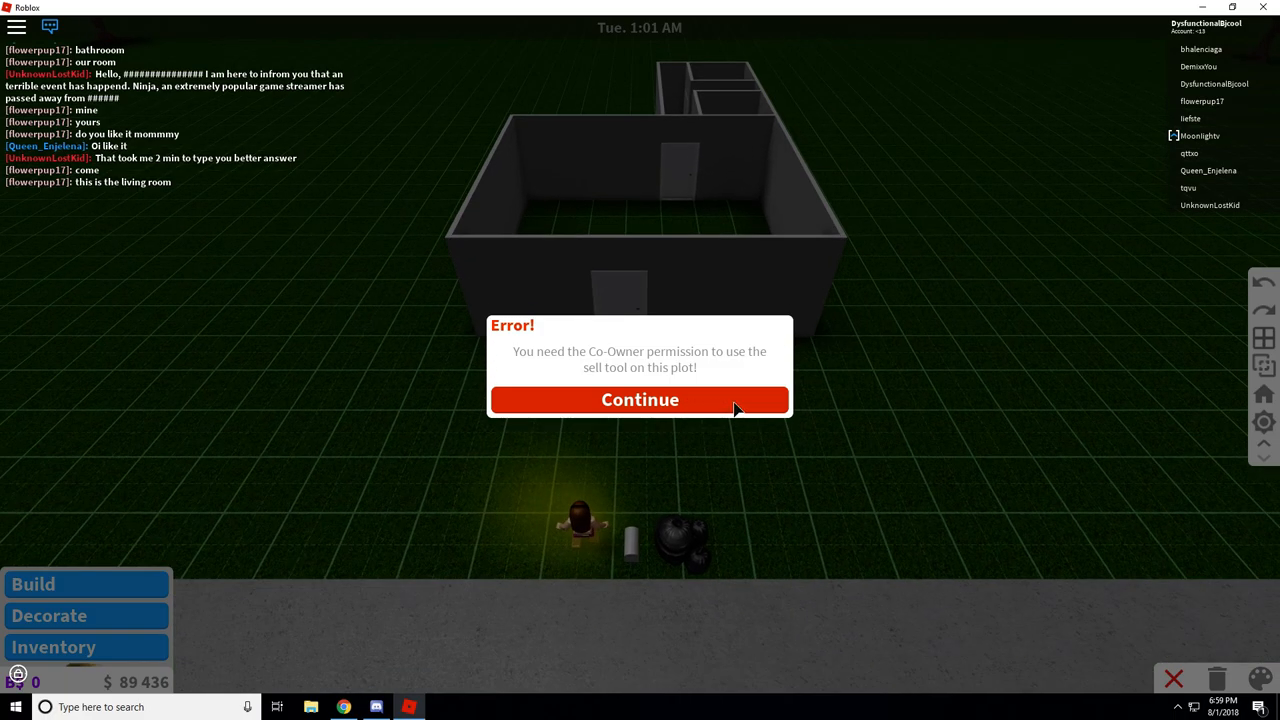
pyautogui.click(640, 400)
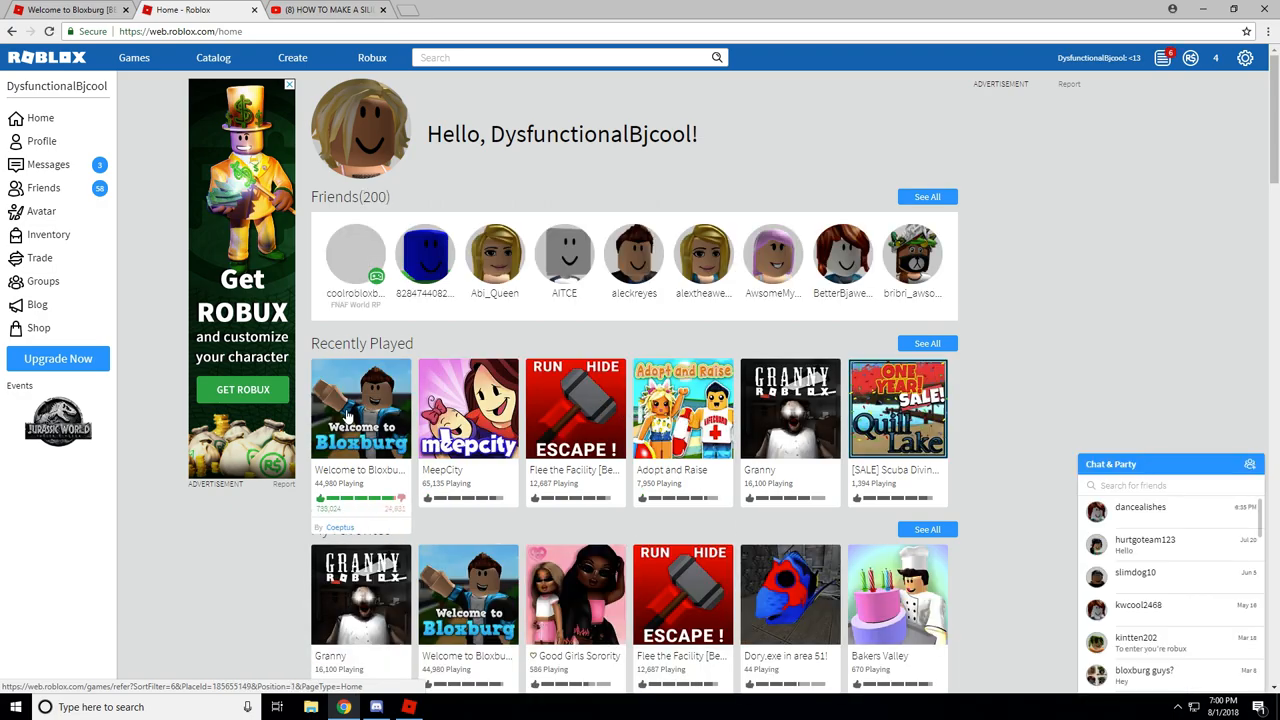
# Step: Launch Welcome to Bloxburg from its game page under Recently Played
pyautogui.click(360, 408)
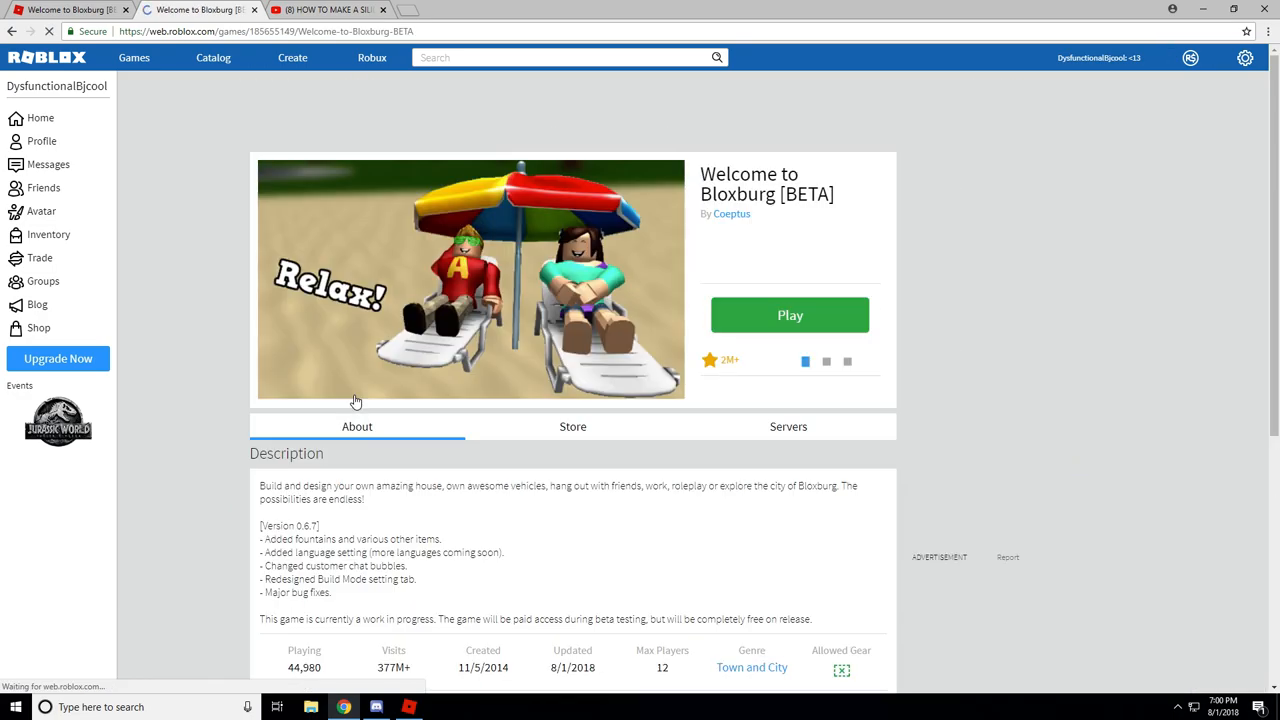
pyautogui.click(788, 316)
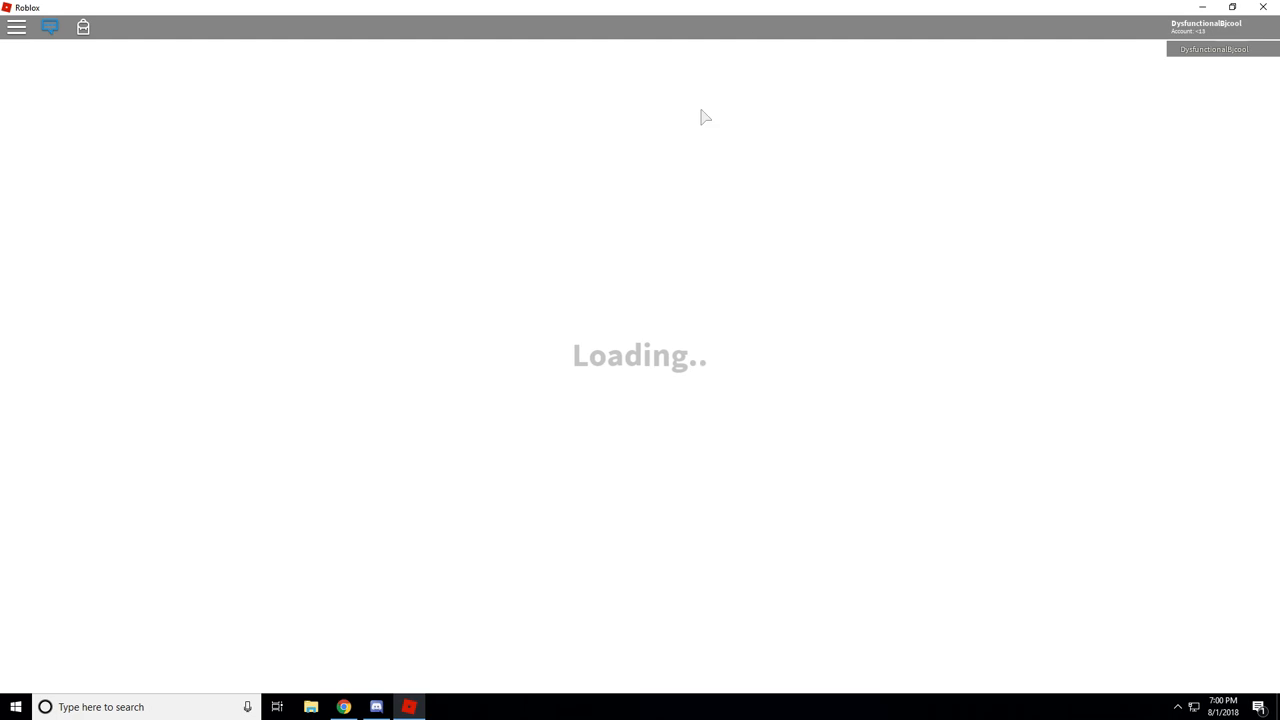
# Step: Start playing from the welcome menu and select your own plot to spawn on
pyautogui.press('alt+z')
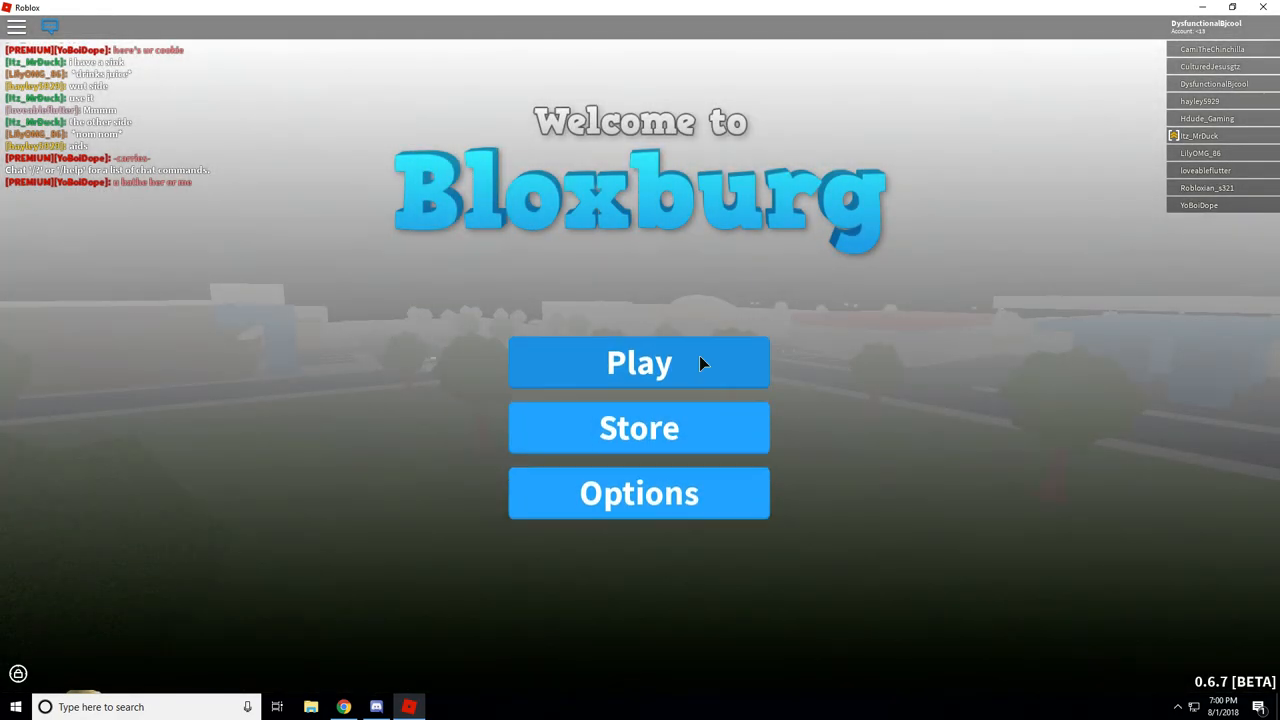
pyautogui.click(640, 362)
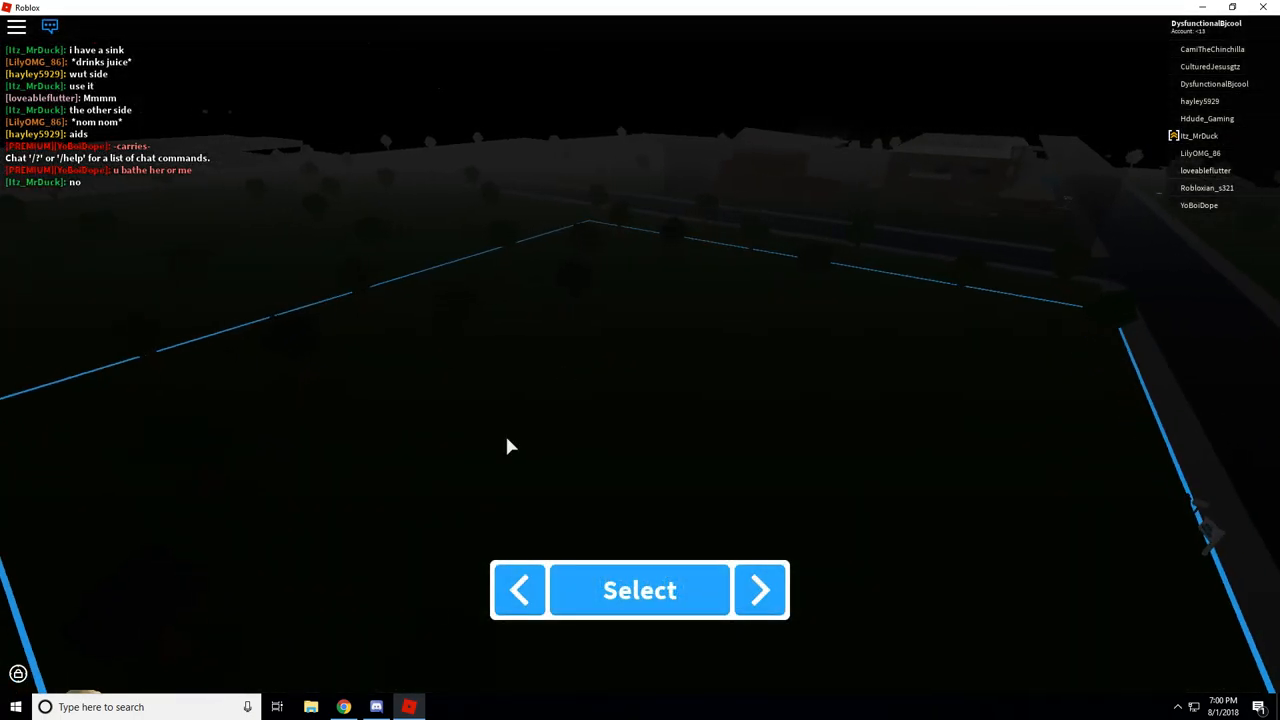
pyautogui.click(640, 588)
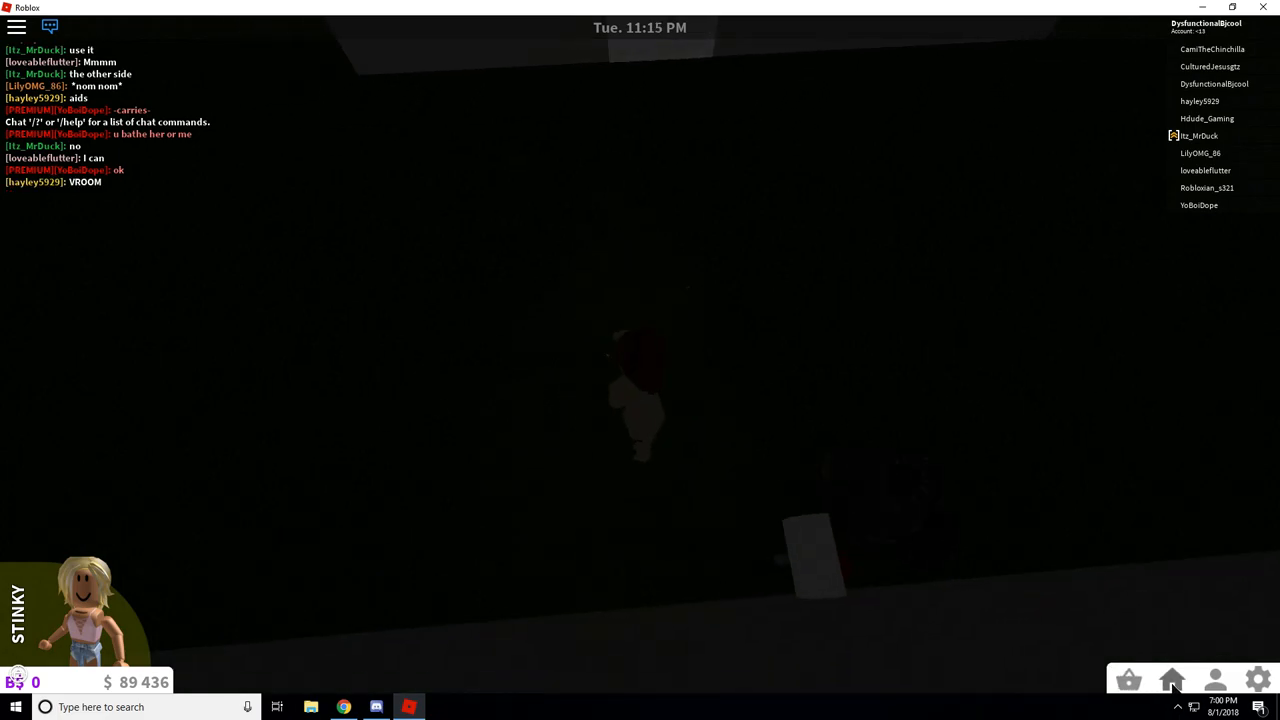
# Step: Enter Build mode and draw one long straight wall across the grid
pyautogui.click(1172, 680)
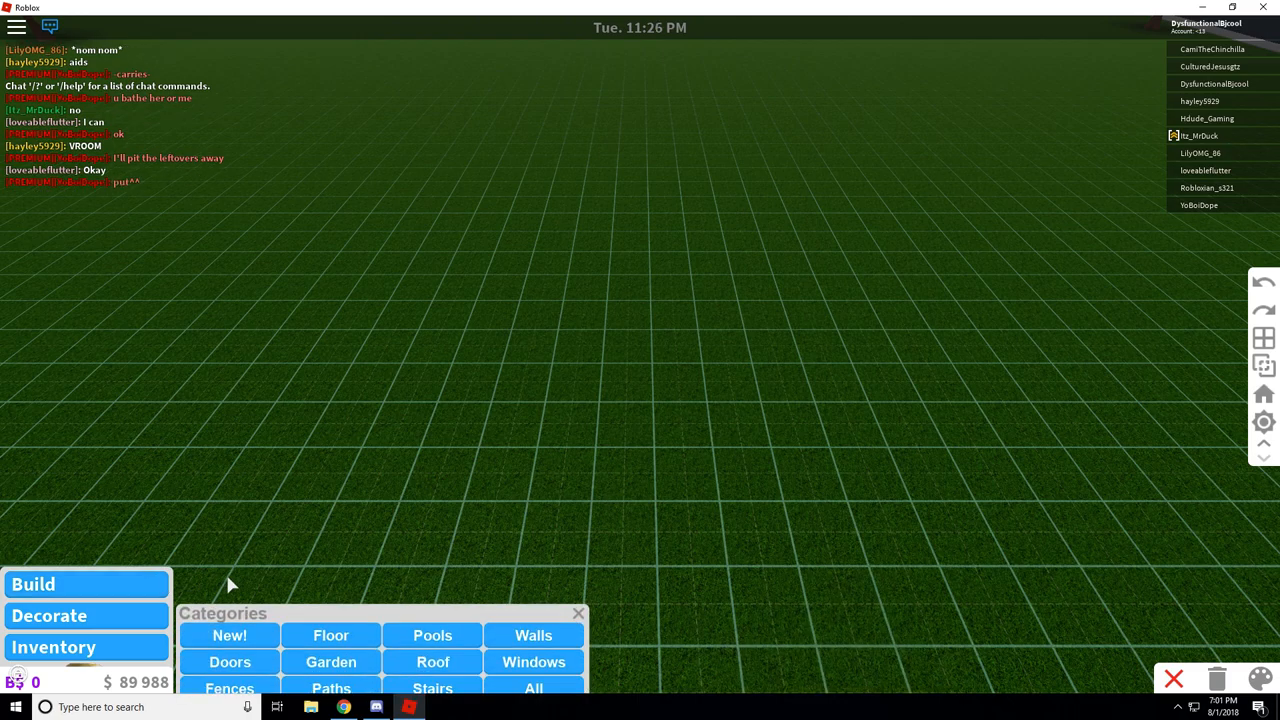
pyautogui.click(532, 636)
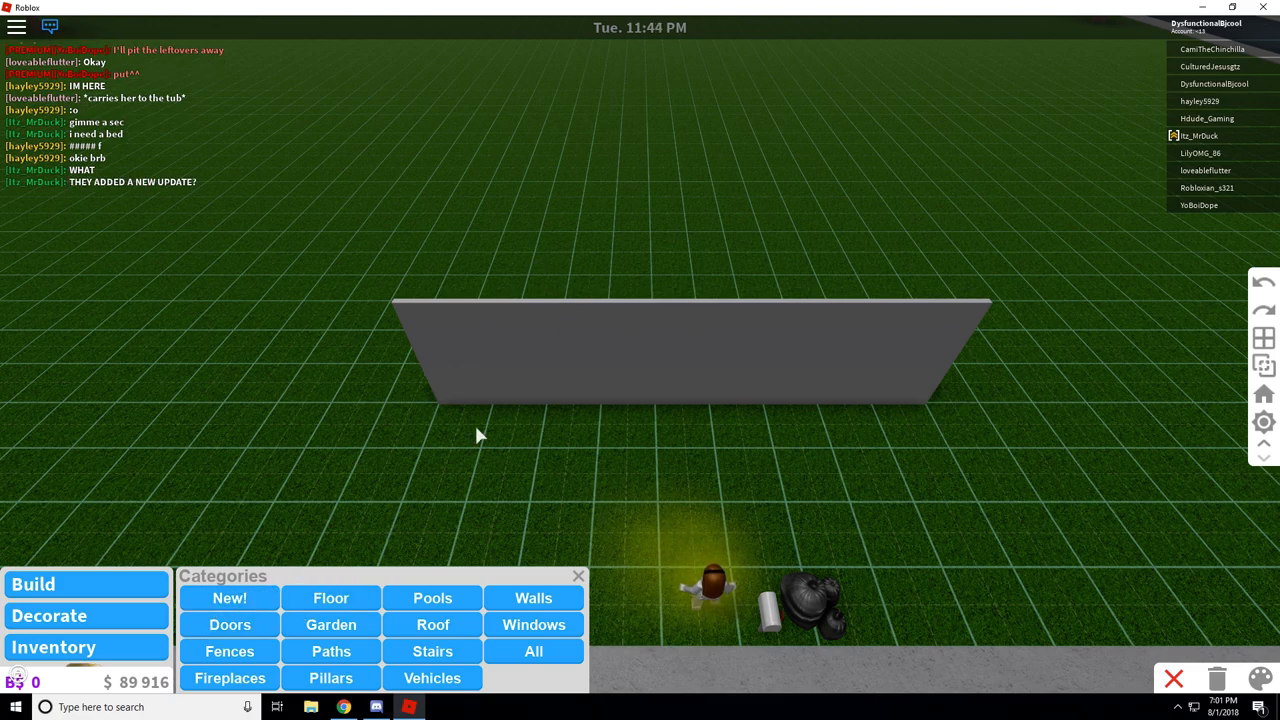
# Step: Place a Plain Door Frame from Doors in the wall centre, then cancel further placement
pyautogui.click(230, 624)
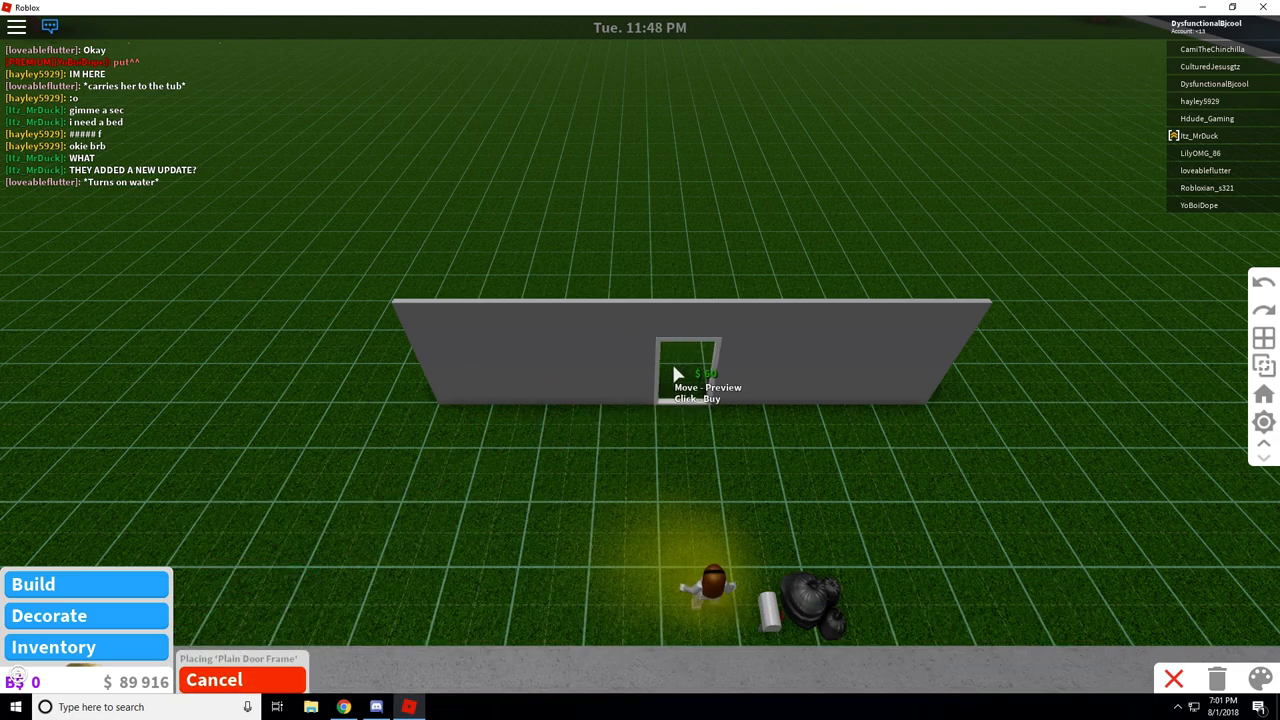
pyautogui.click(688, 372)
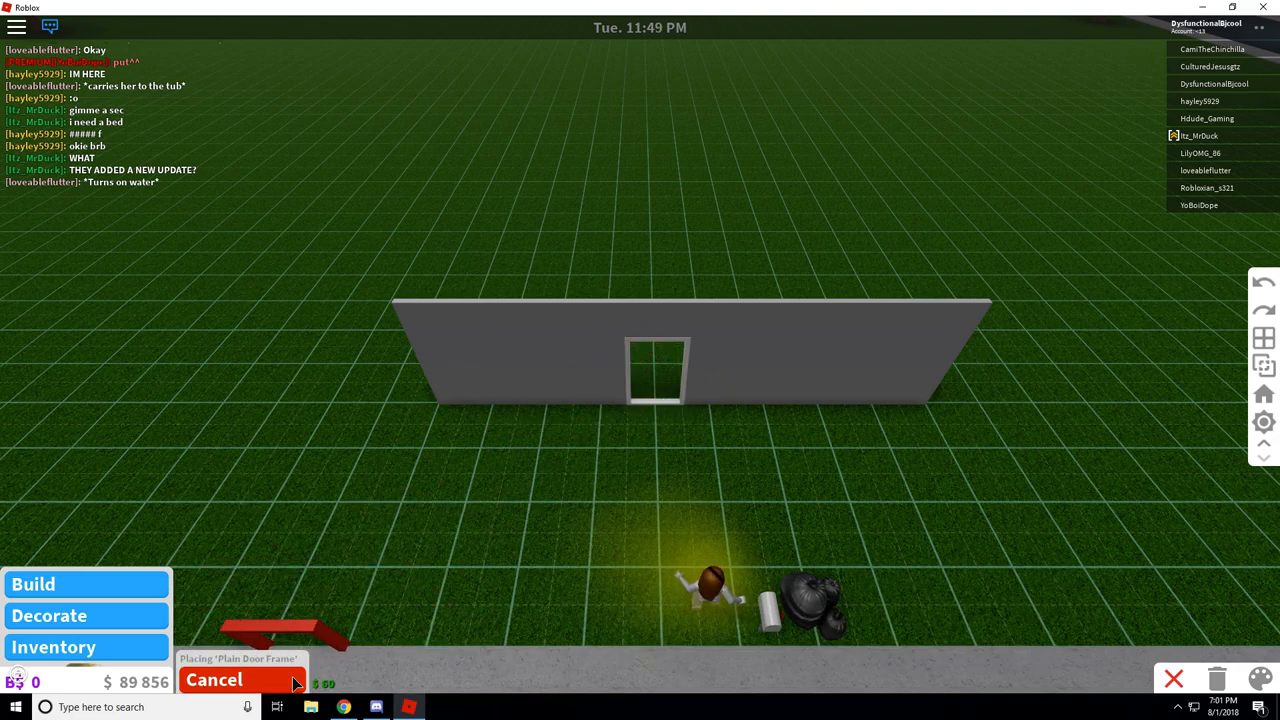
pyautogui.click(214, 680)
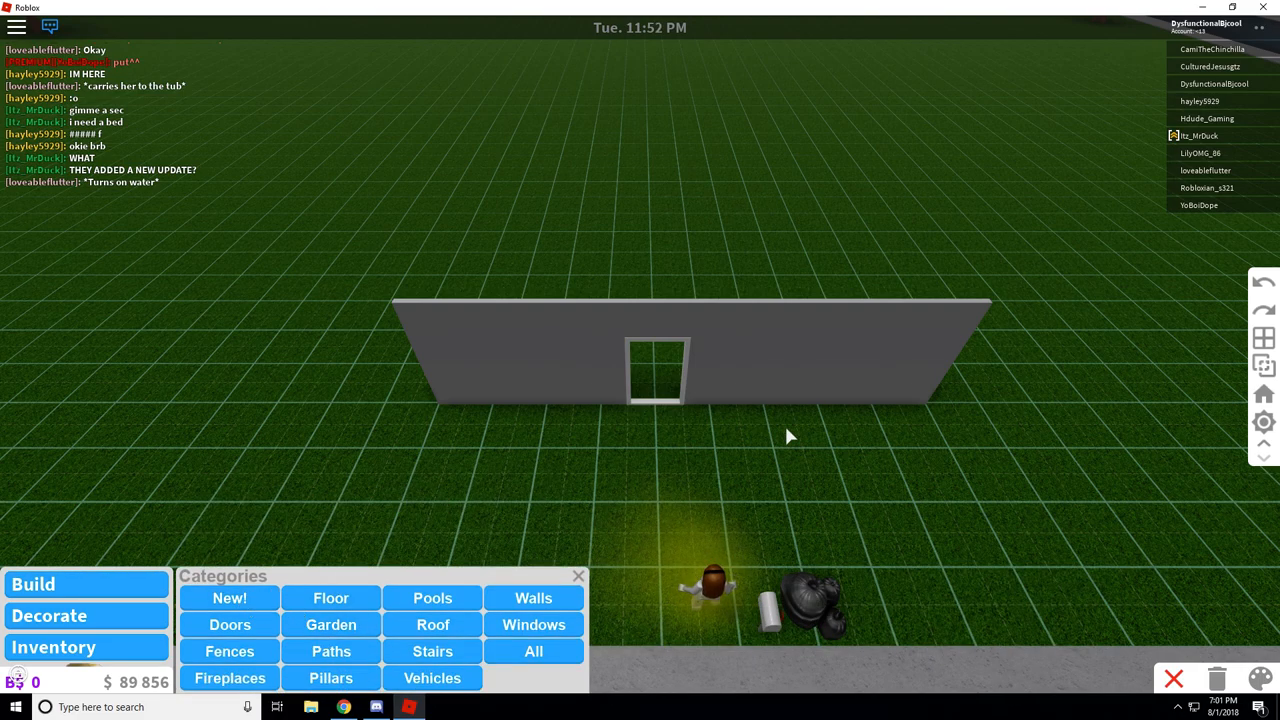
pyautogui.moveTo(590, 388)
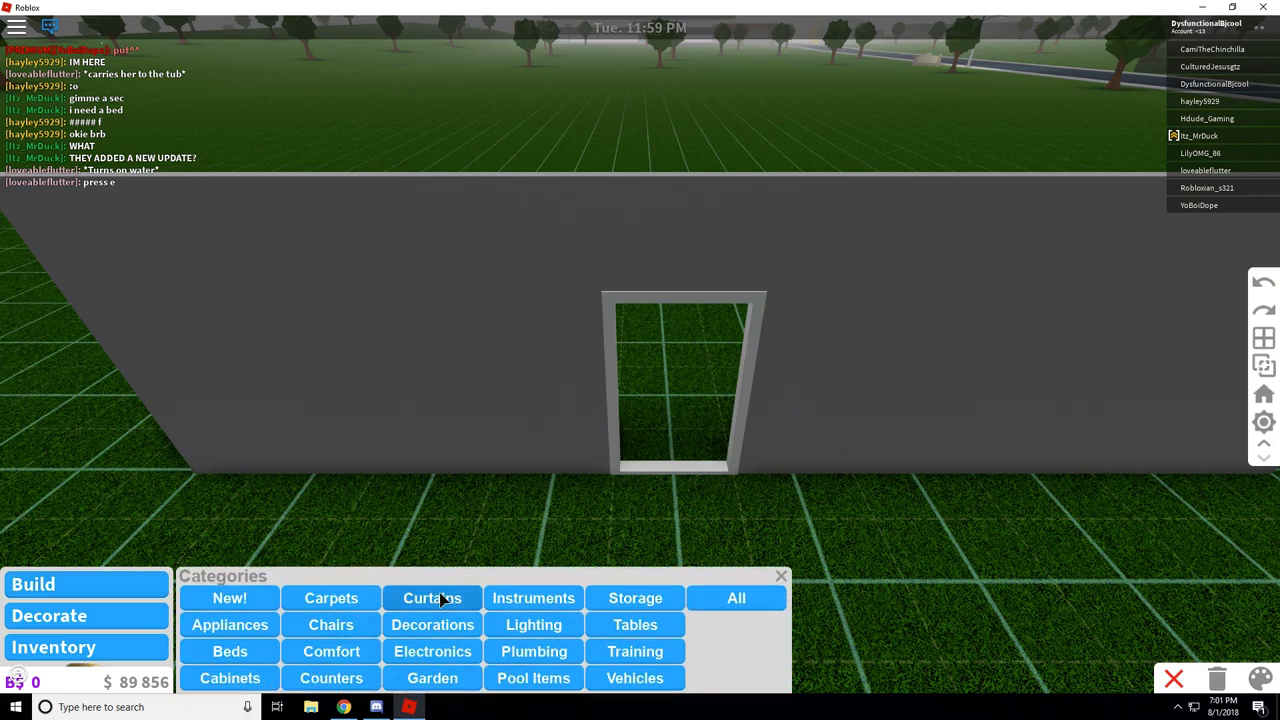
# Step: Hang Privacy Blinds from Curtains in the door frame and slide them open with E
pyautogui.click(432, 596)
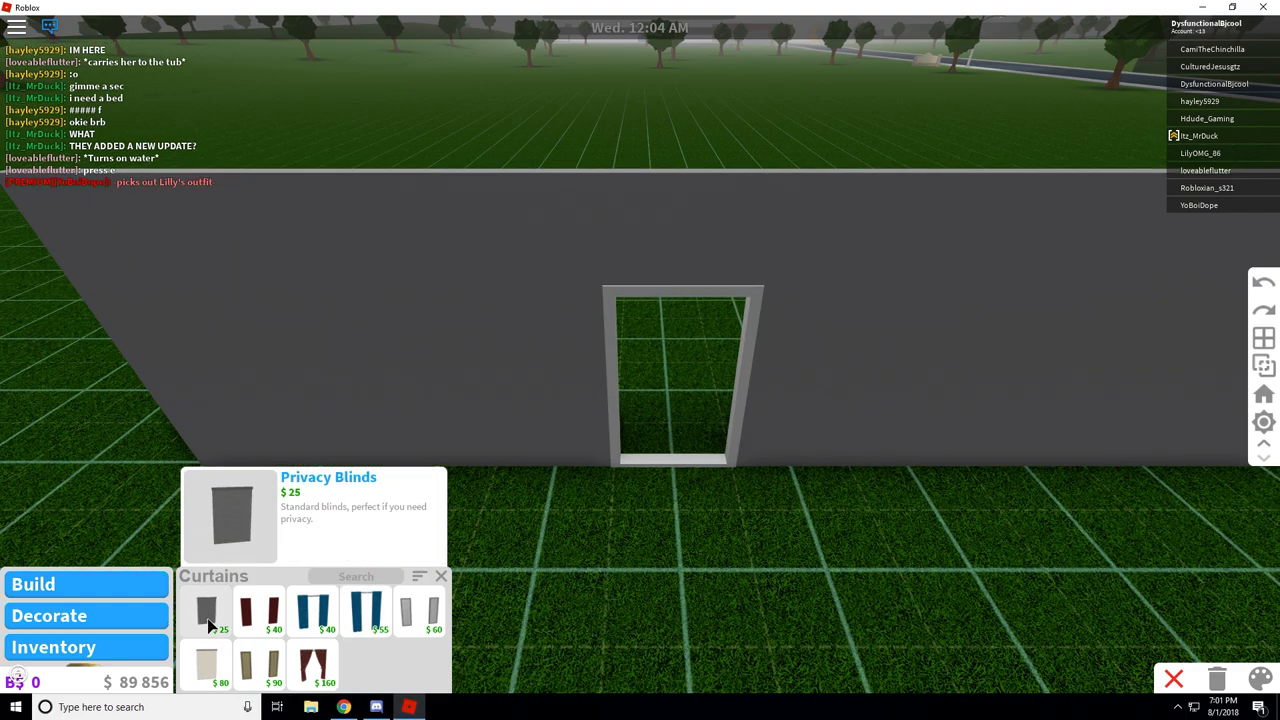
pyautogui.moveTo(228, 612)
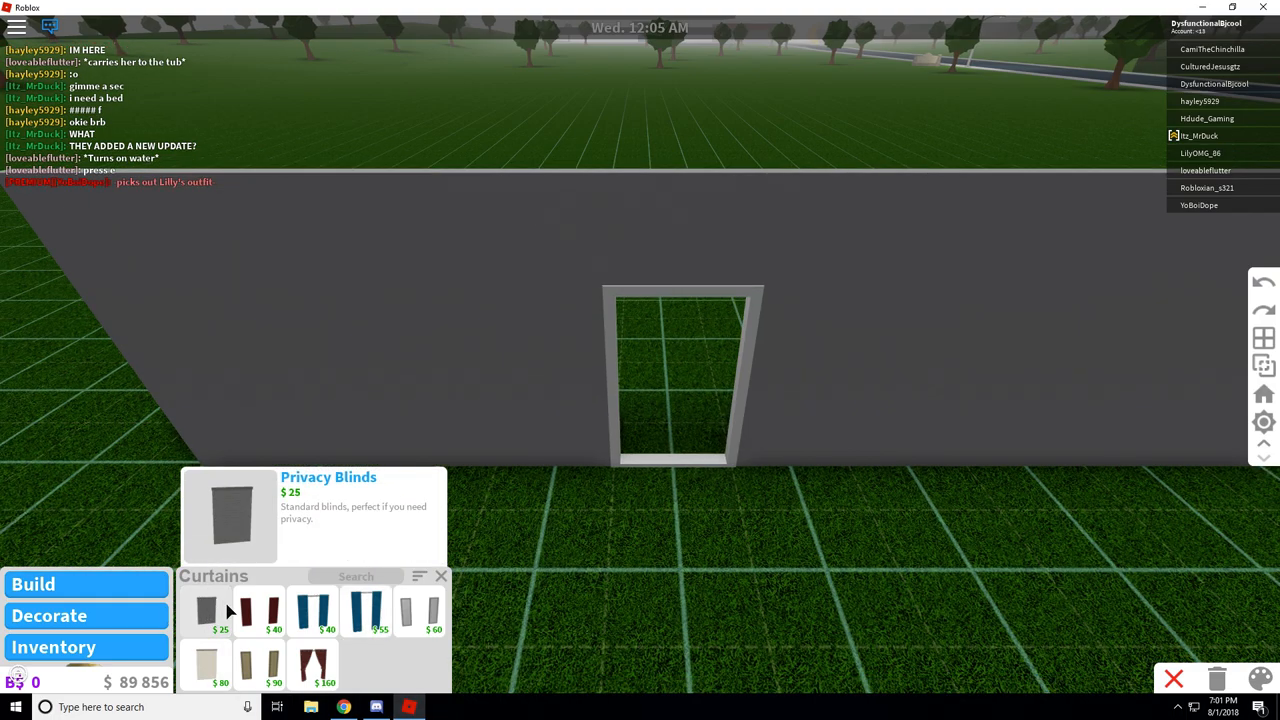
pyautogui.click(206, 612)
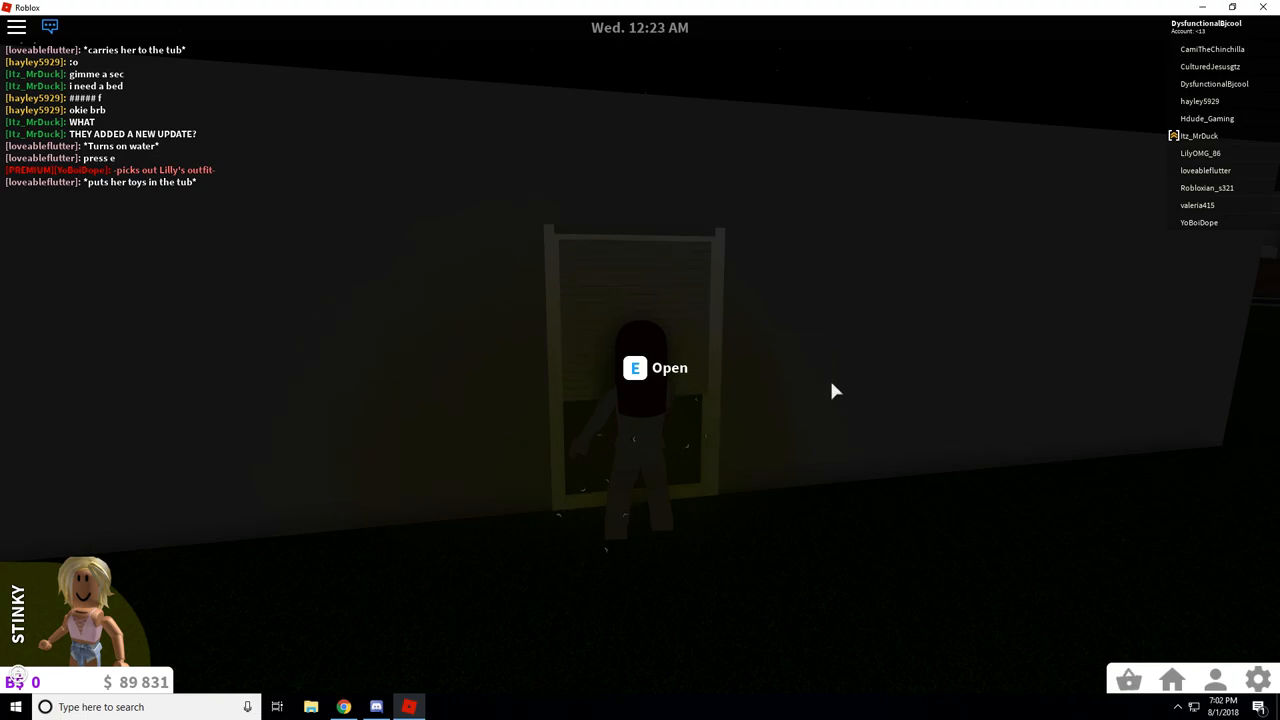
pyautogui.press('e')
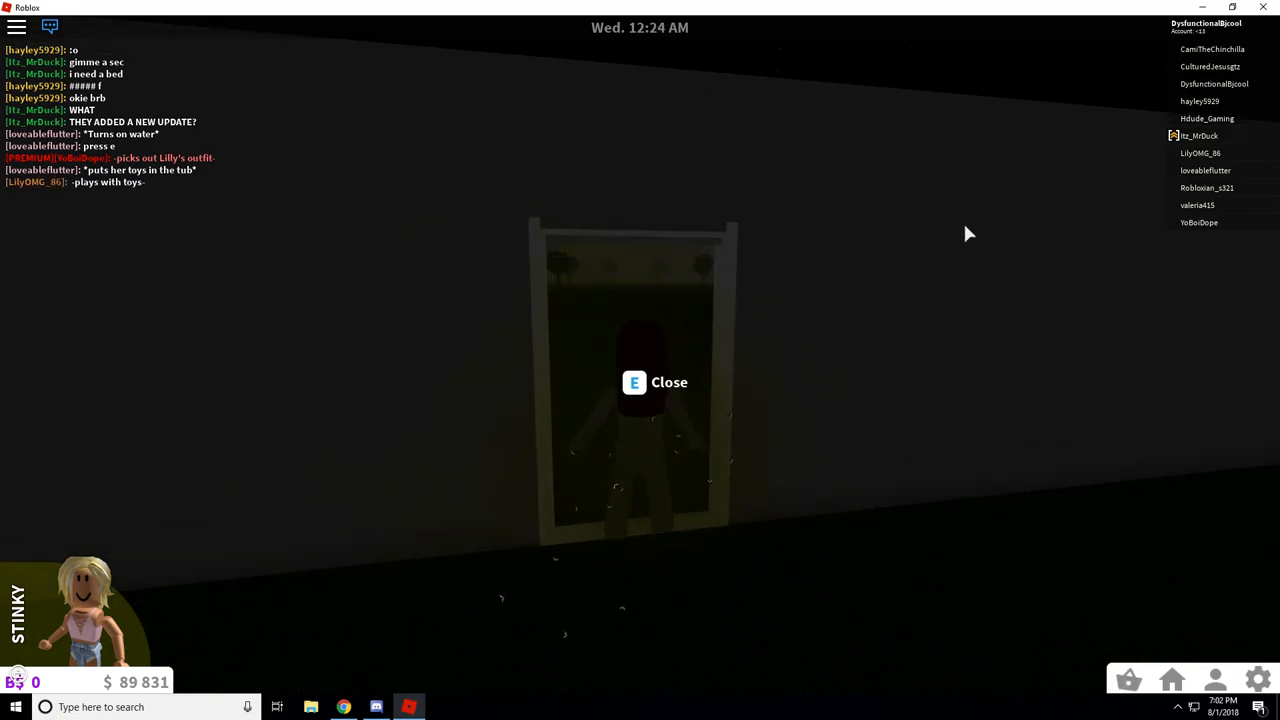